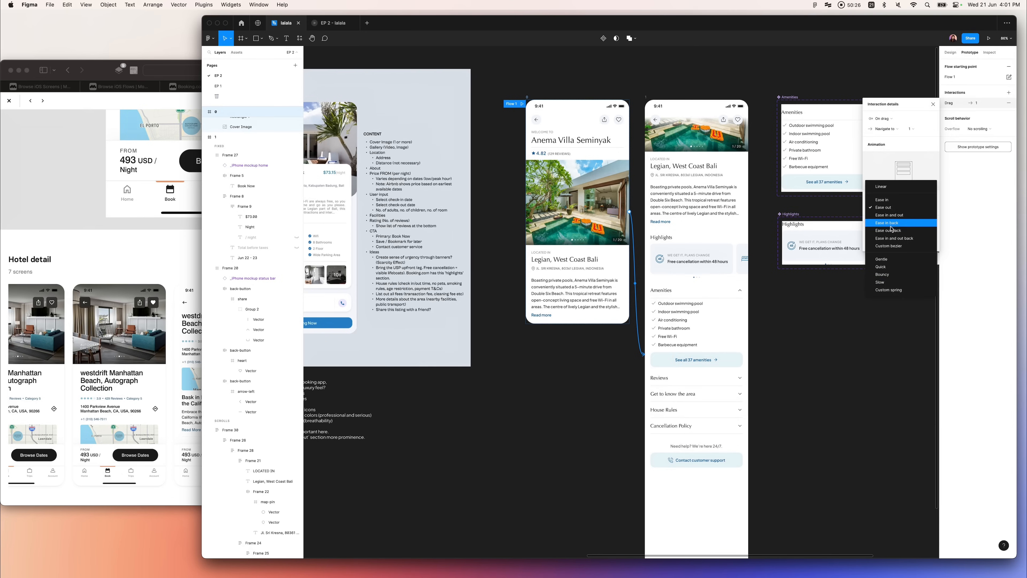
Select the easing curve for the Amenities section's drag animation in Interaction details
{"action": "left_click", "coordinate": [888, 222]}
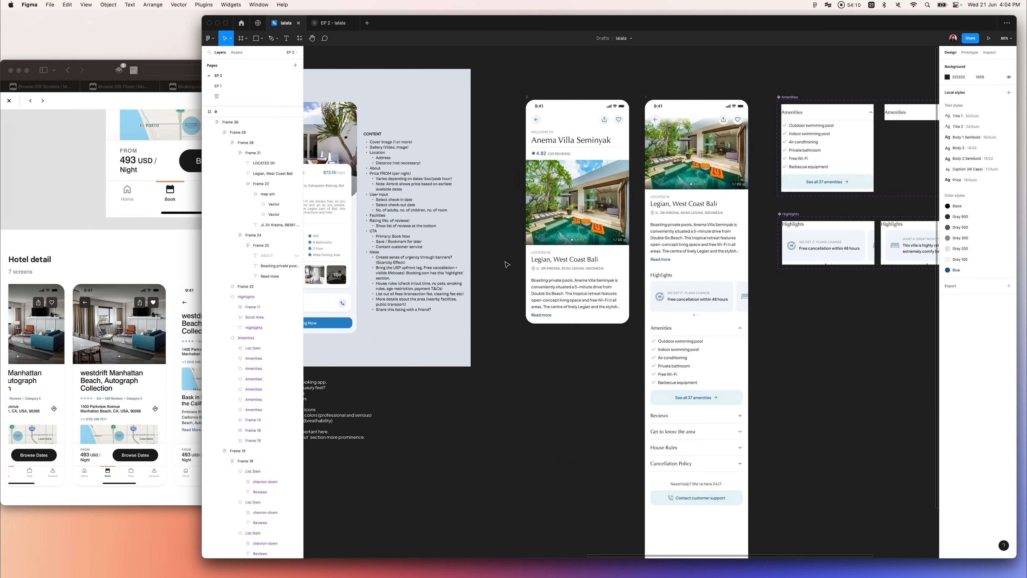
Scroll down to the bottom of the villa detail frames for the price/Book Now bar
{"action": "scroll", "scroll_direction": "down", "scroll_amount": 3}
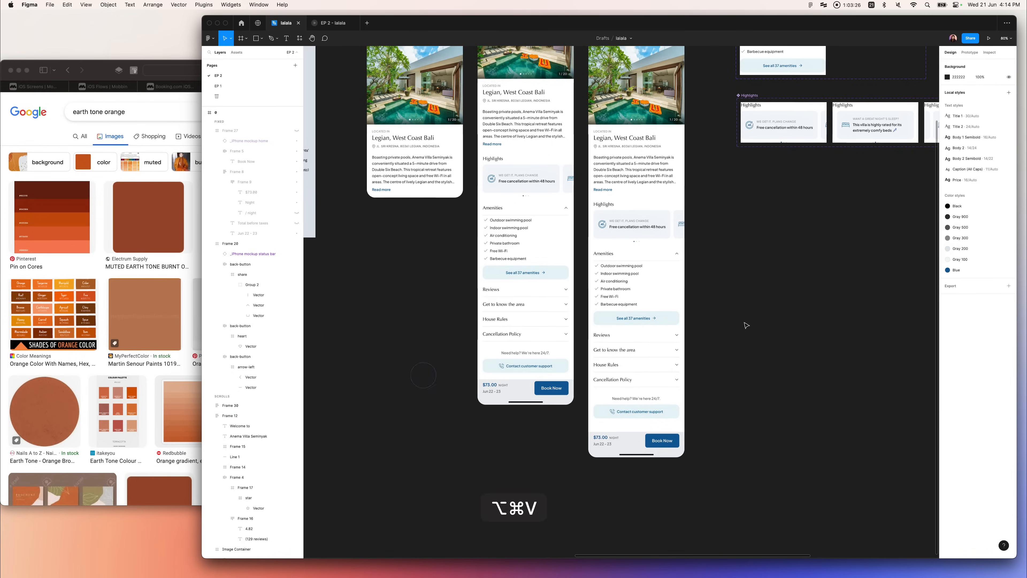
Present the villa detail prototype in a phone frame and begin scrolling it
{"action": "left_click", "coordinate": [970, 52]}
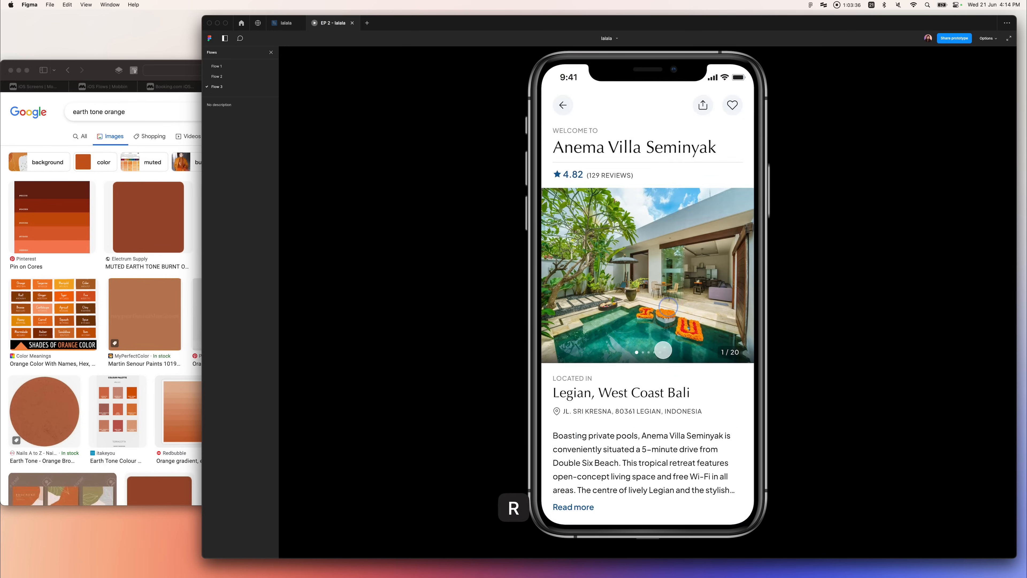
{"action": "scroll", "scroll_direction": "down", "scroll_amount": 3}
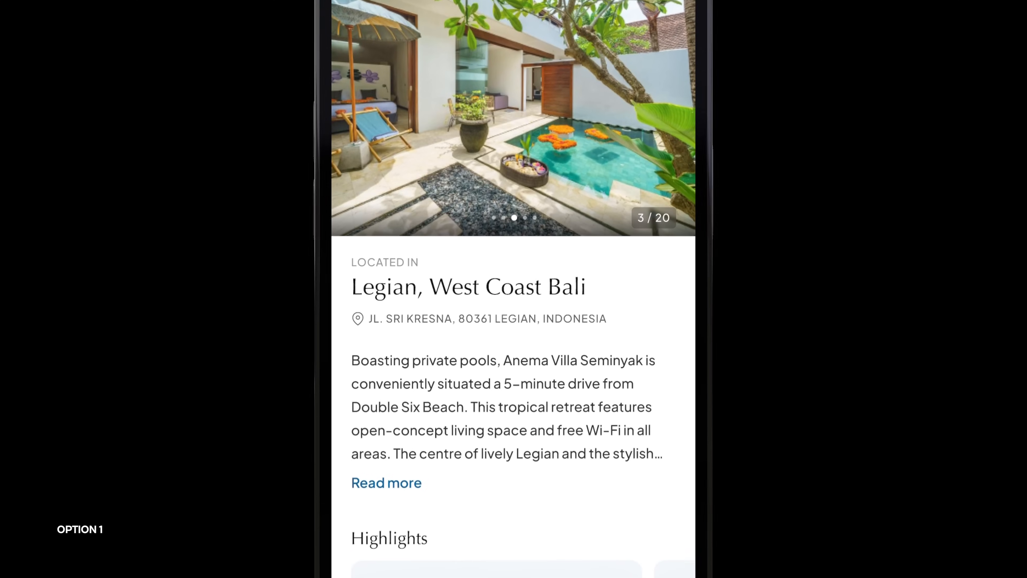
Scroll Option 1 down through amenities to the Book Now bar at the bottom
{"action": "scroll", "scroll_direction": "down", "scroll_amount": 3}
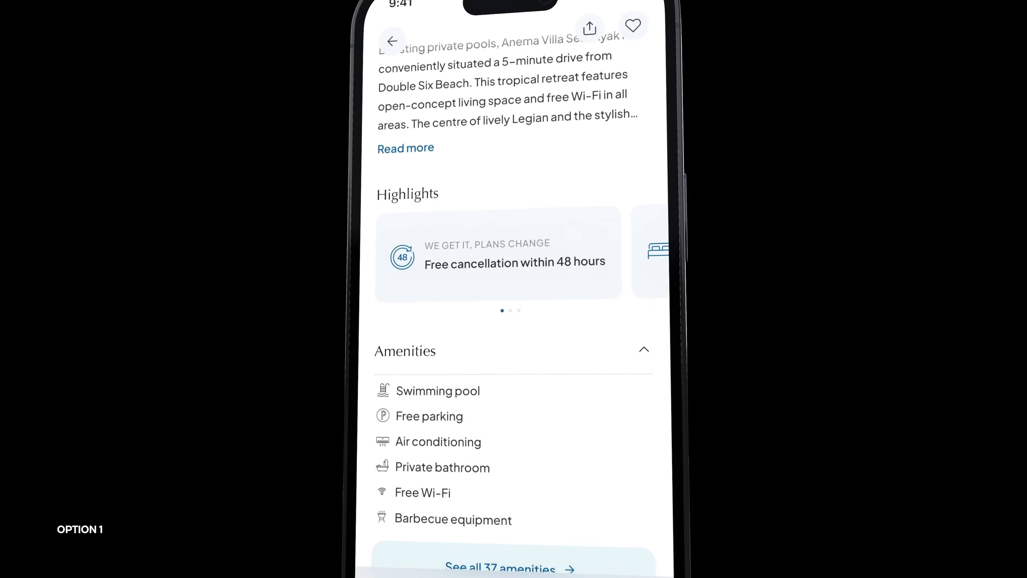
{"action": "scroll", "scroll_direction": "down", "scroll_amount": 3}
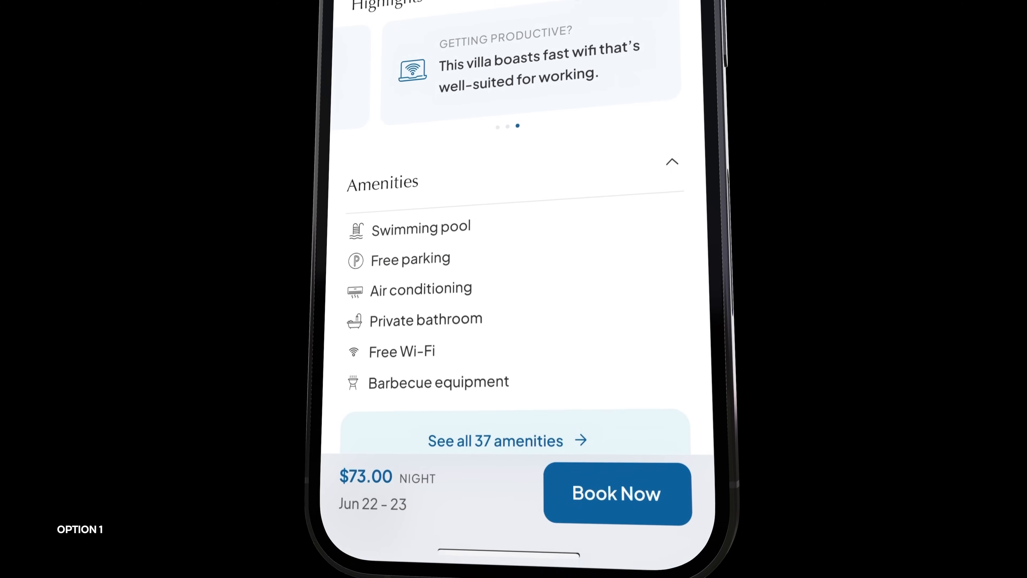
{"action": "scroll", "scroll_direction": "down", "scroll_amount": 3}
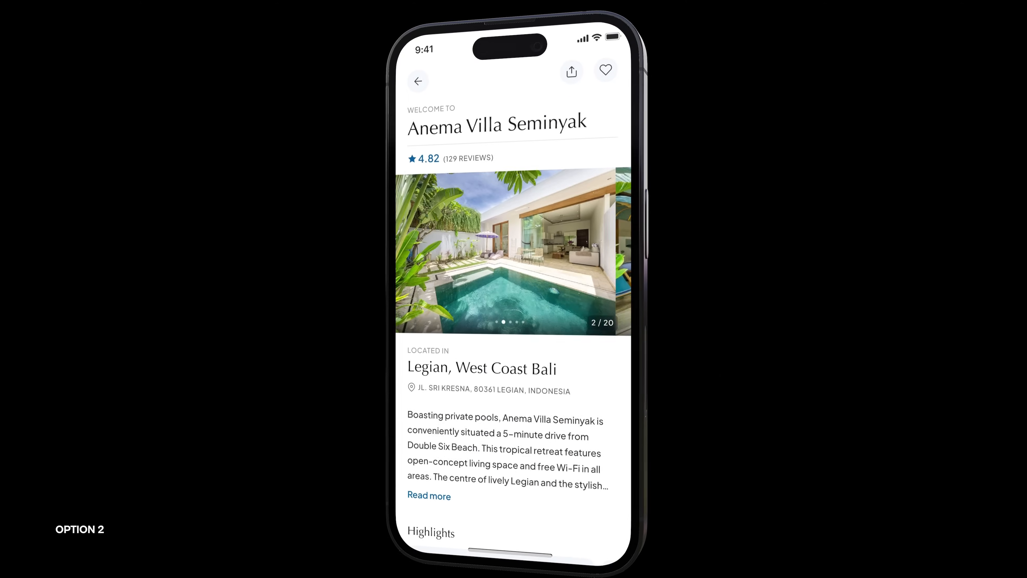
Scroll Option 2 beneath the fixed villa photo to the collapsed Reviews and House rules sections
{"action": "scroll", "scroll_direction": "down", "scroll_amount": 3}
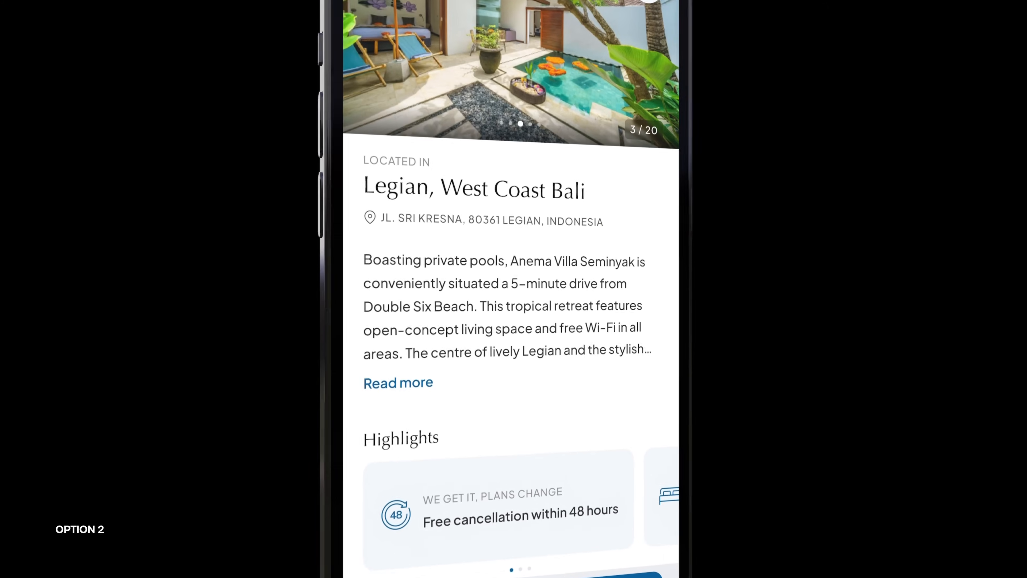
{"action": "scroll", "scroll_direction": "down", "scroll_amount": 3}
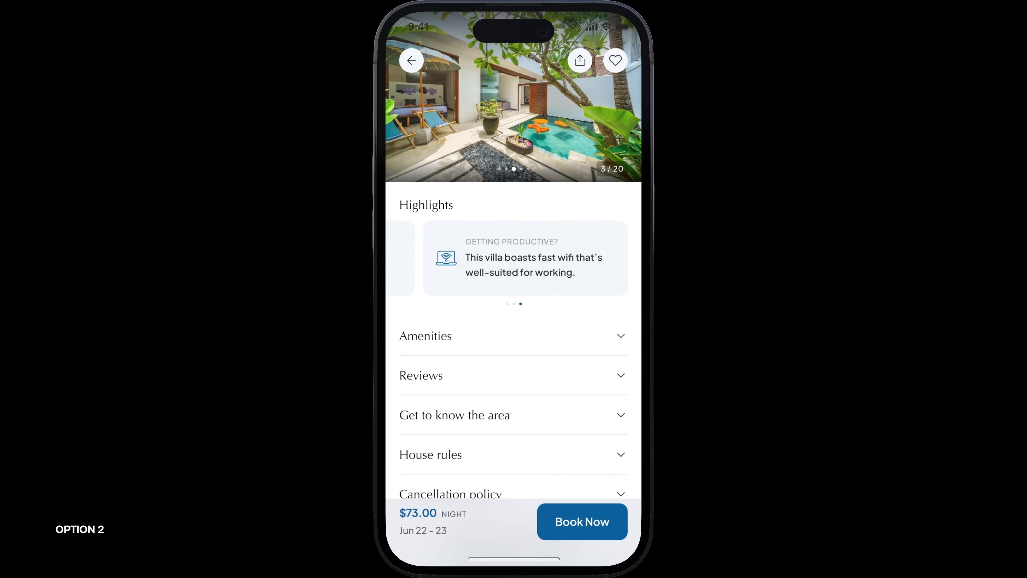
{"action": "scroll", "scroll_direction": "down", "scroll_amount": 3}
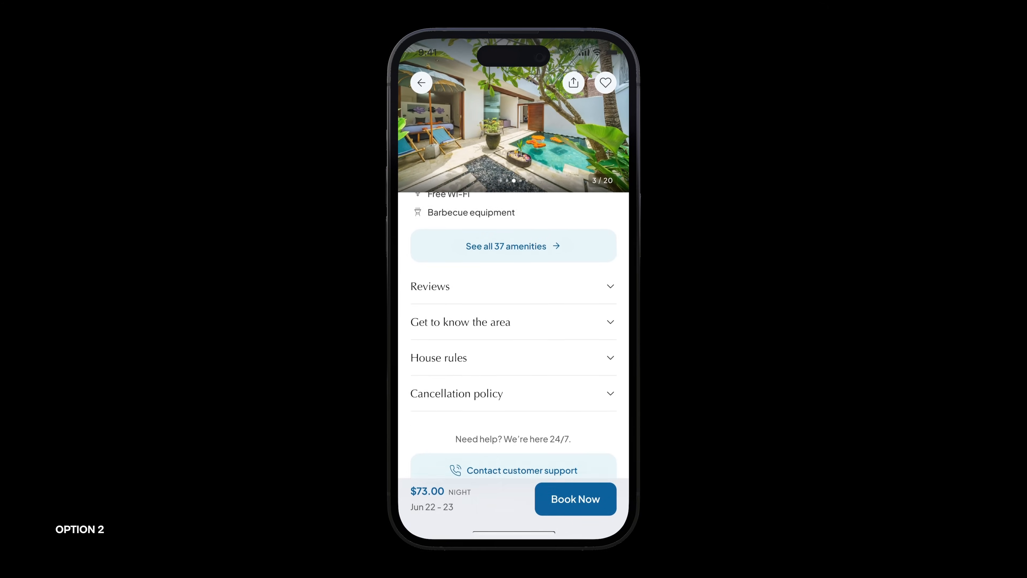